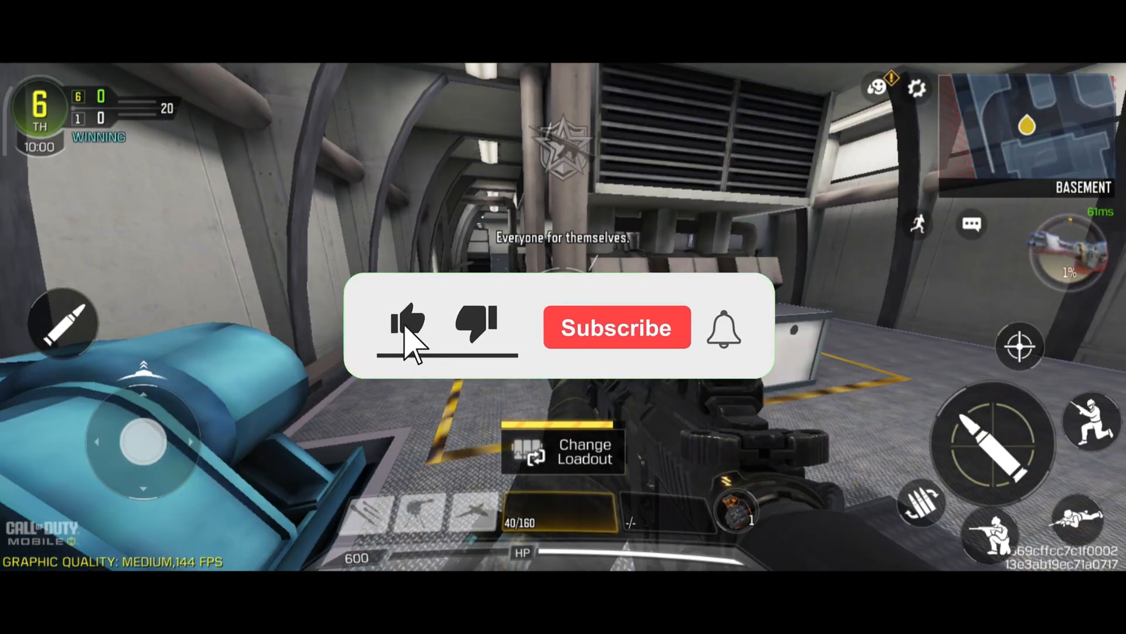
# - Locate and enter the Downloads folder containing Qboost Mod 2.0.apk
pyautogui.click(616, 327)
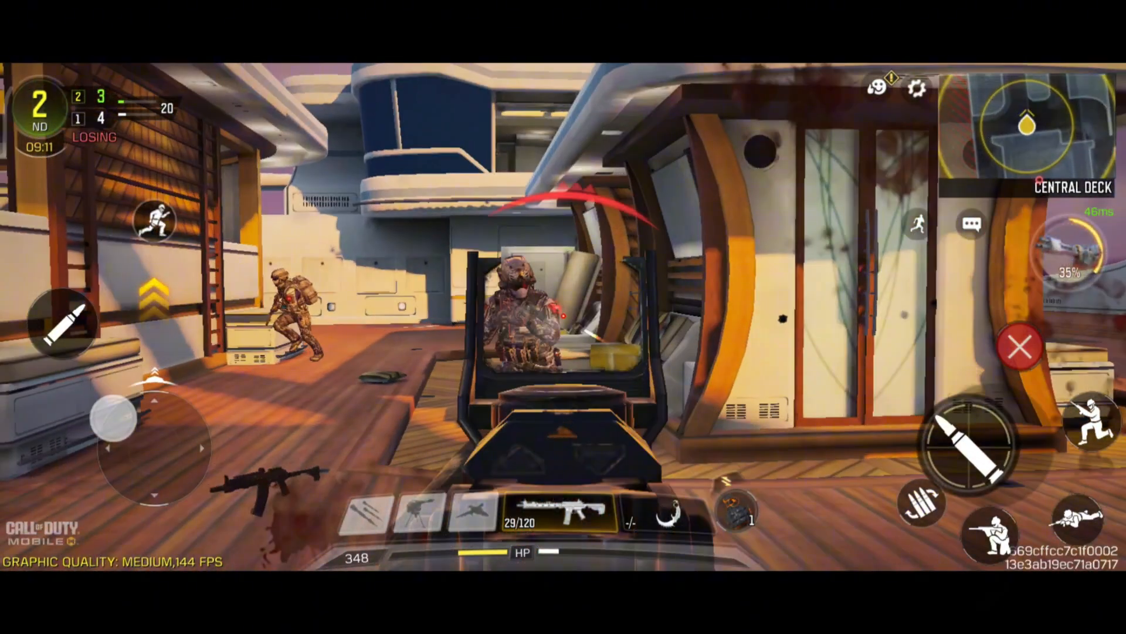
pyautogui.click(966, 443)
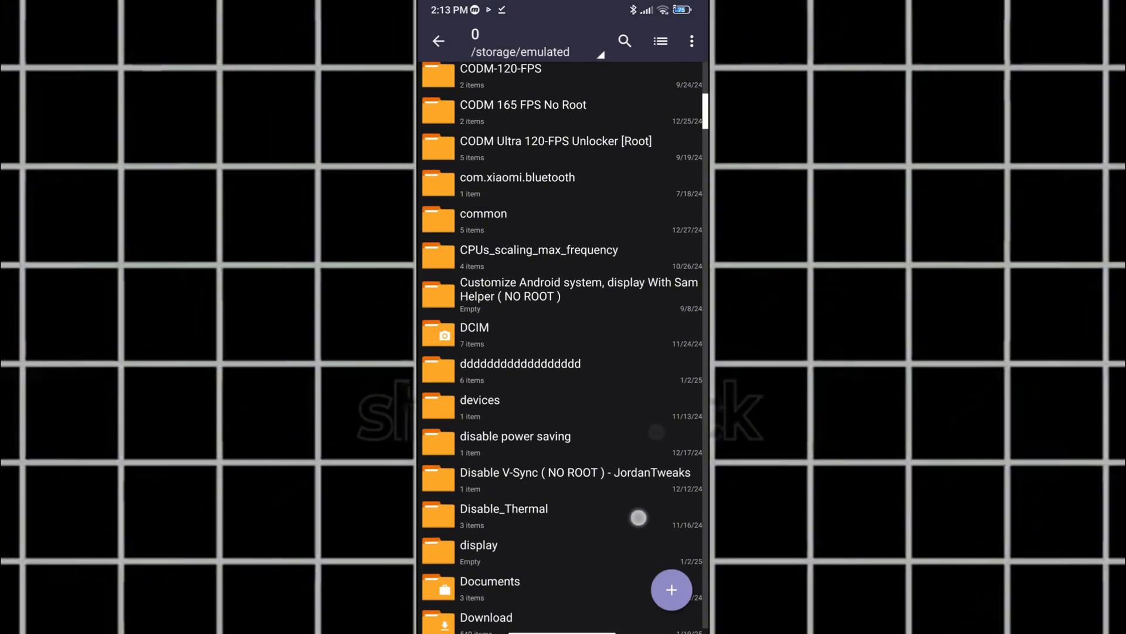
pyautogui.scroll(-3)
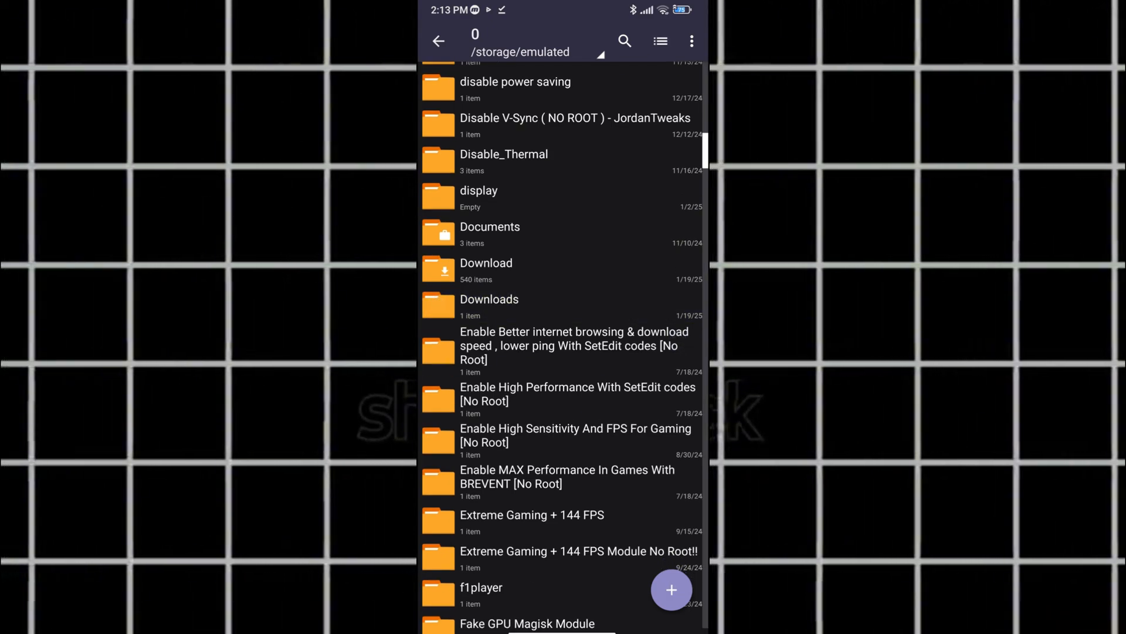
pyautogui.click(490, 300)
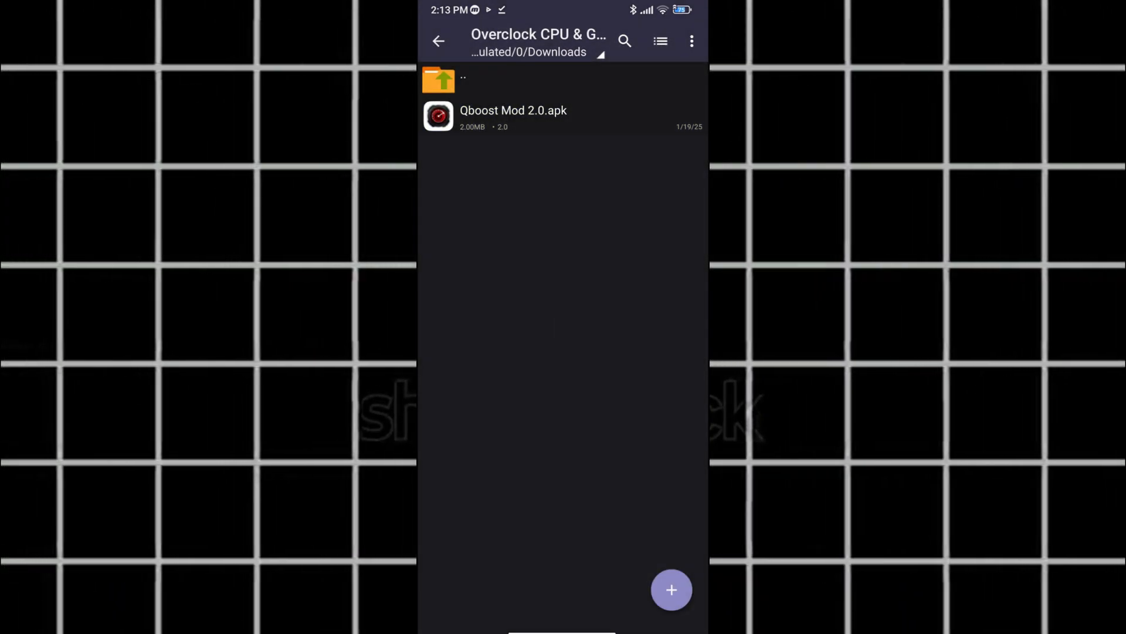
# - Install Qboost Mod 2.0.apk via the Package installer, continuing past the Play Protect harmful-app warning
pyautogui.click(514, 117)
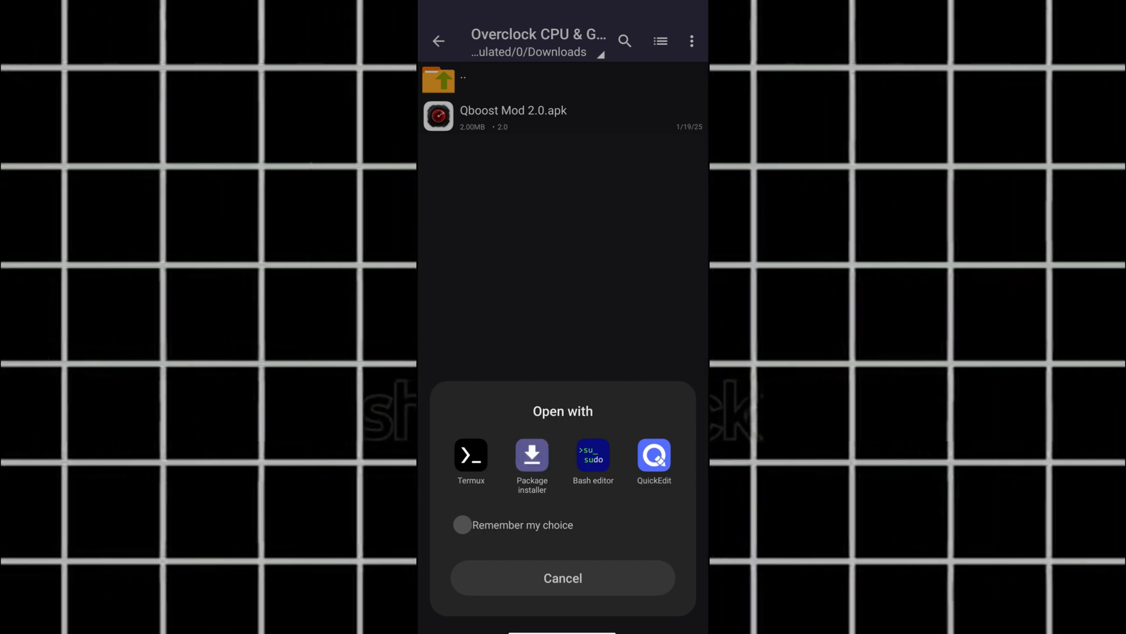
pyautogui.click(531, 456)
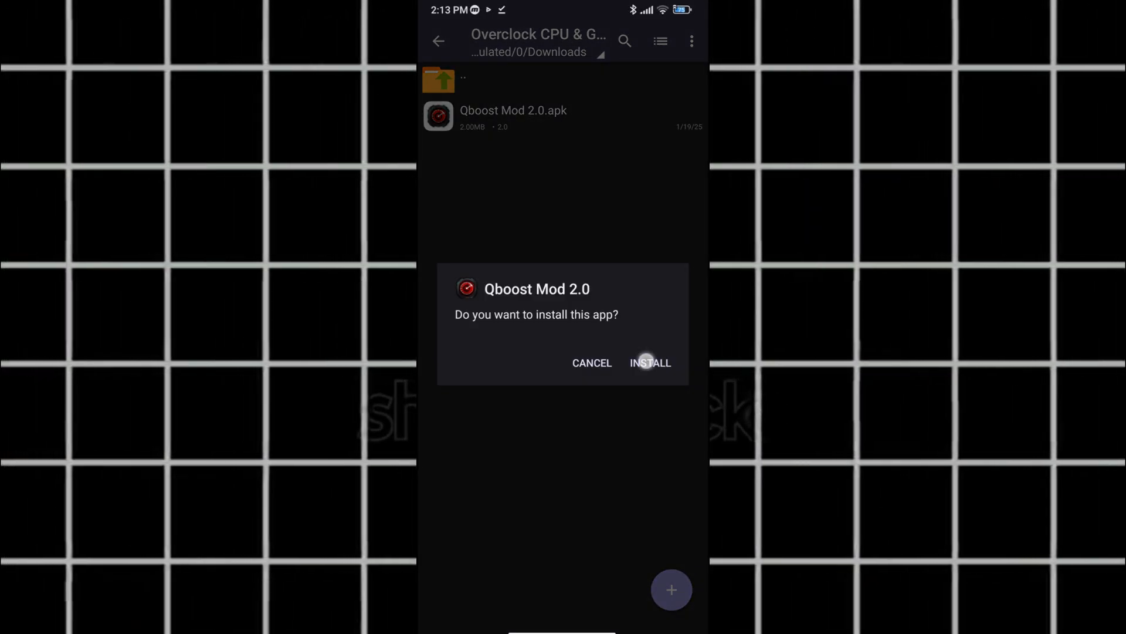
pyautogui.click(649, 363)
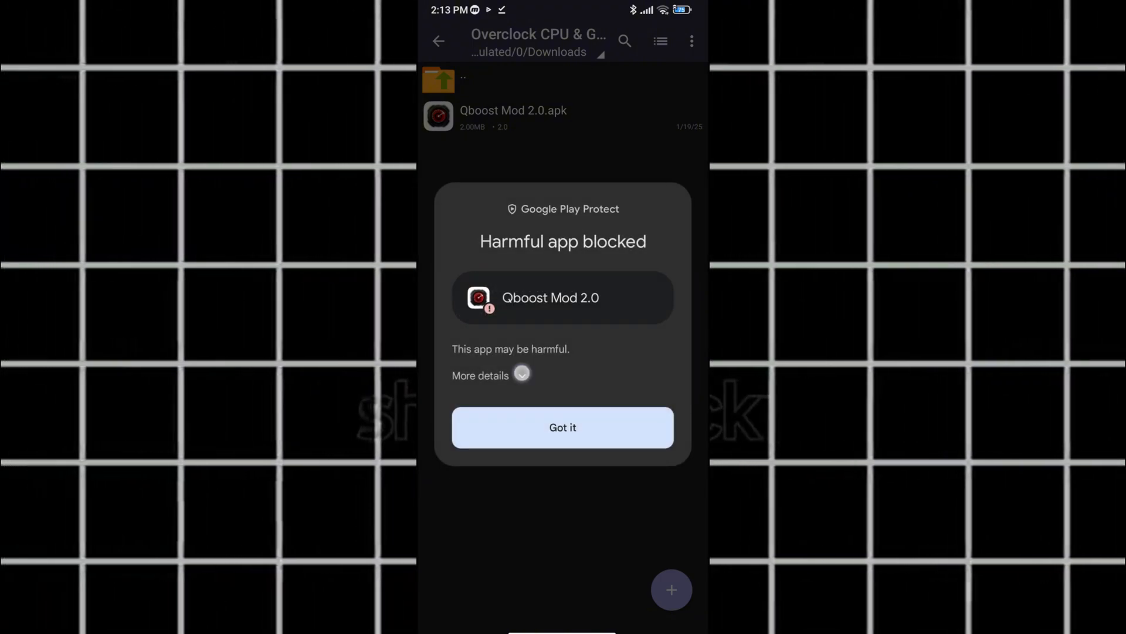
pyautogui.click(562, 427)
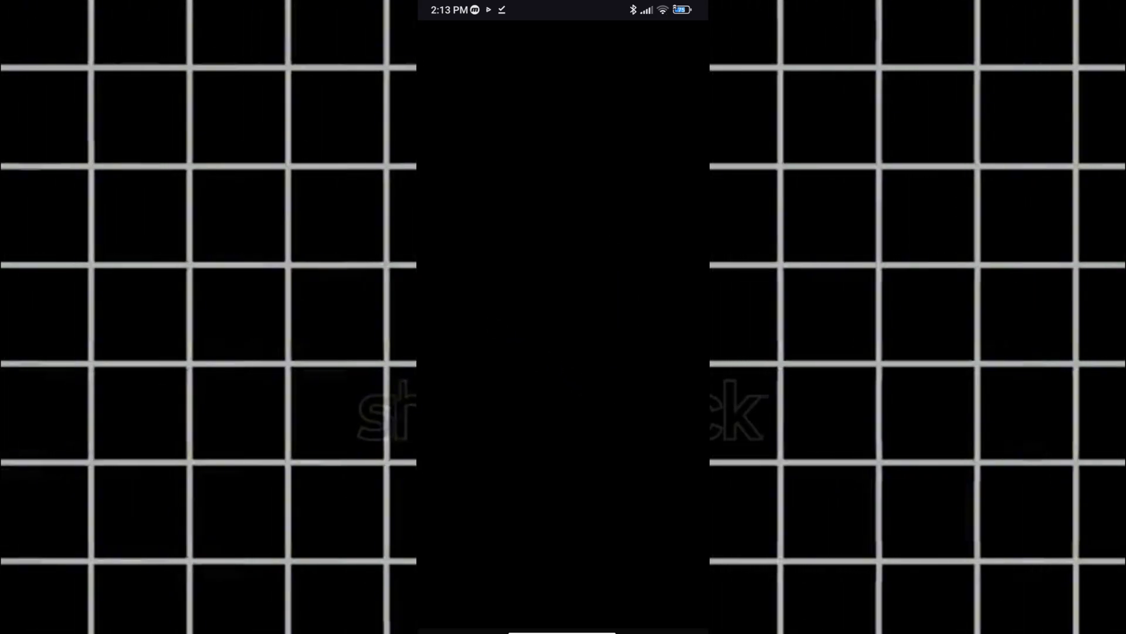
pyautogui.click(513, 117)
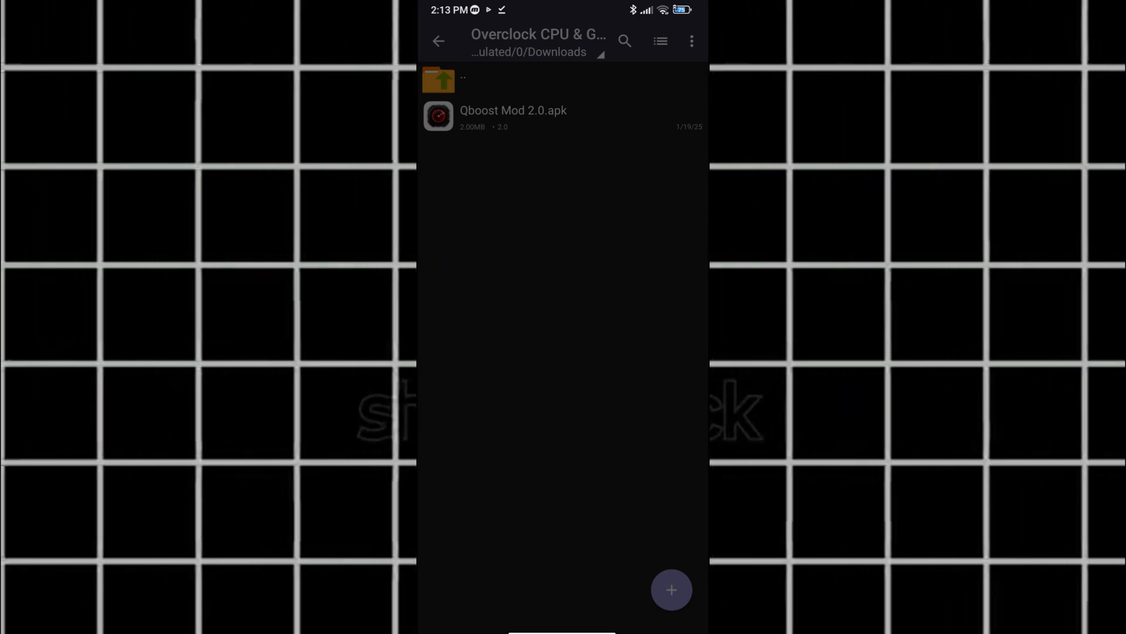
# - Close the finished installer so Qboost Mod 2.0 appears on the home screen
pyautogui.click(513, 116)
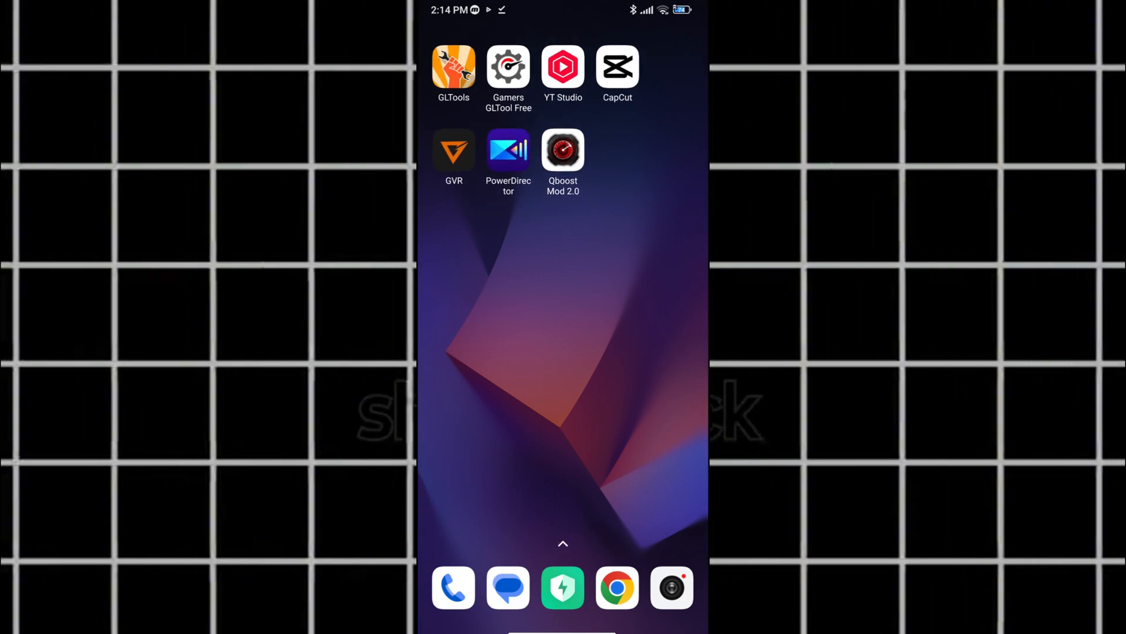
# - Launch Qboost Mod 2.0 and select MaxPower for the big CPU cores
pyautogui.click(563, 149)
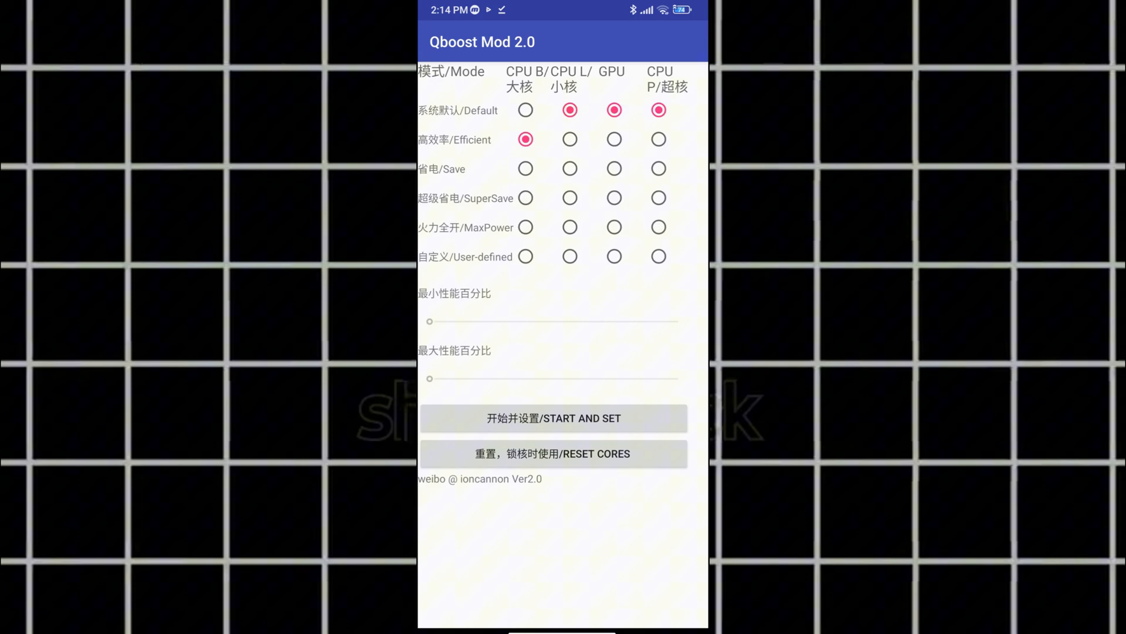
pyautogui.click(526, 168)
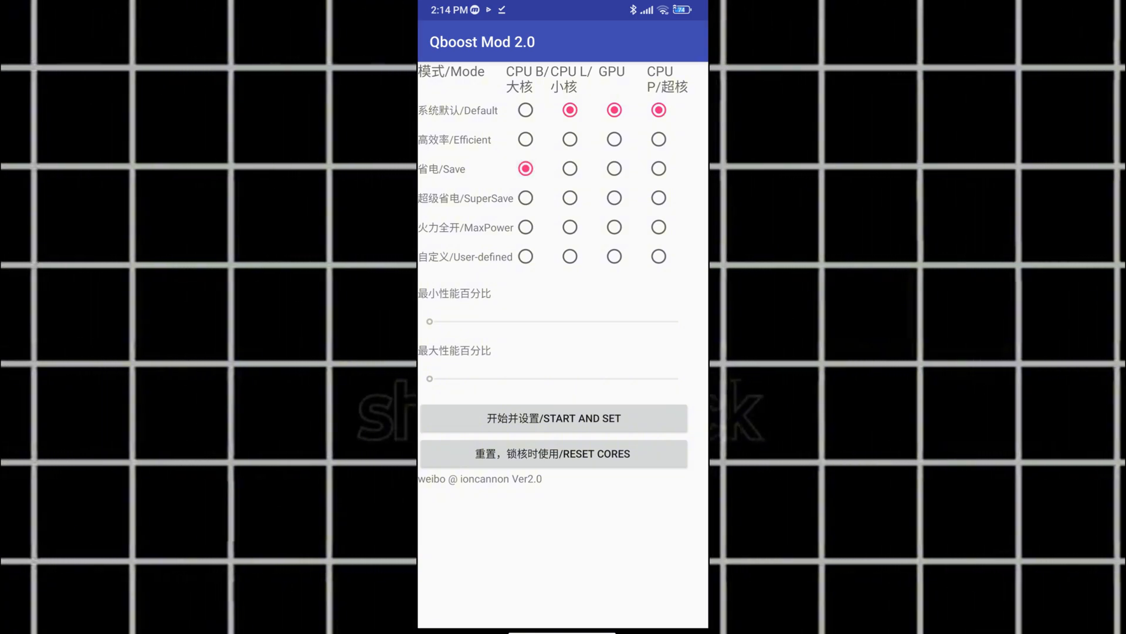
pyautogui.click(614, 140)
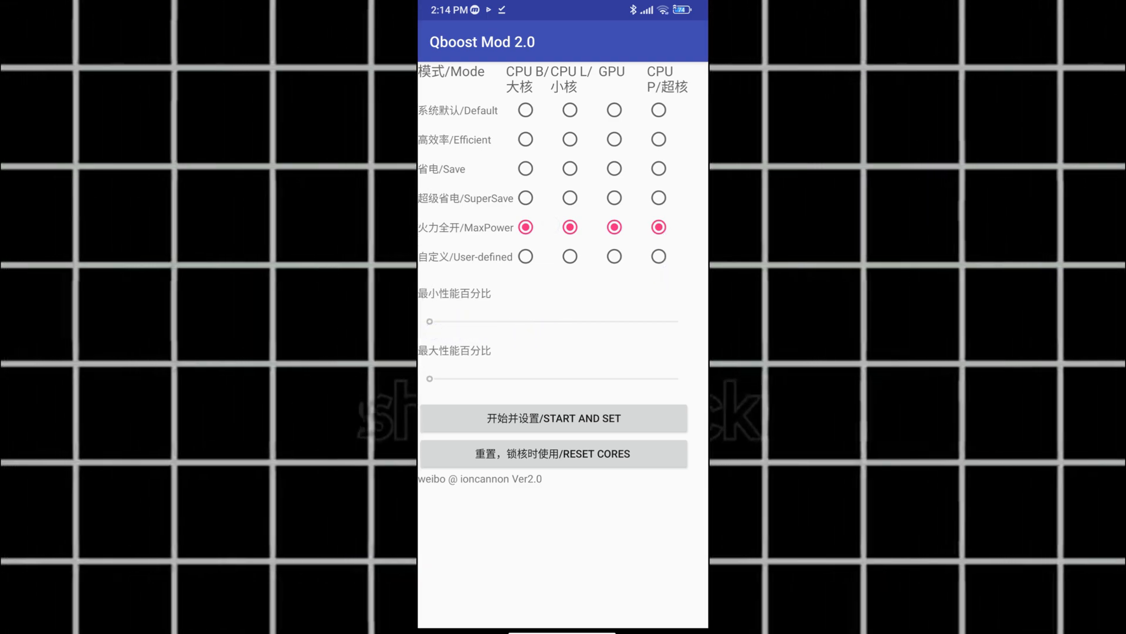
# - Start the MaxPower profile with START AND SET, then return to Call of Duty Mobile
pyautogui.click(554, 418)
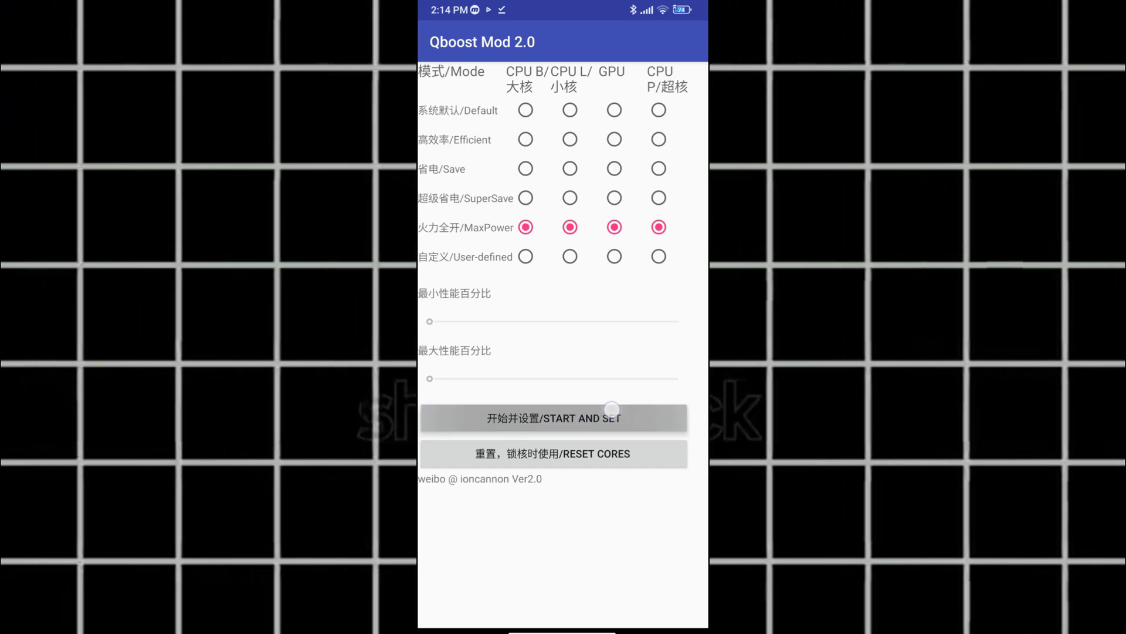
pyautogui.click(554, 418)
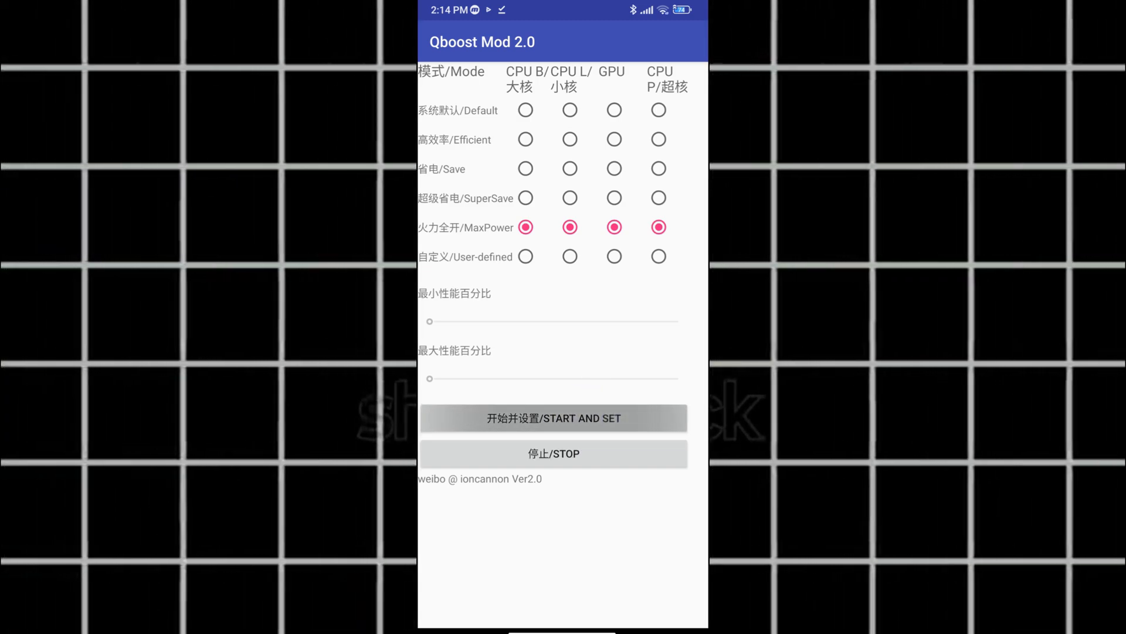
pyautogui.click(553, 418)
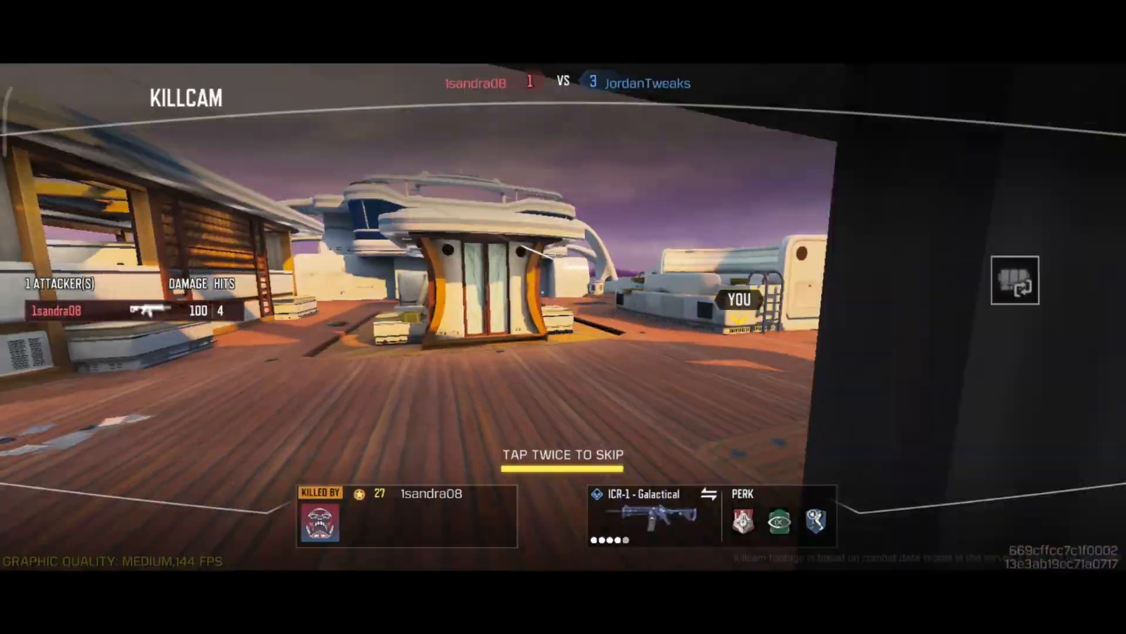
# - Skip the killcam and keep fighting the match at 144 FPS with the boost active
pyautogui.doubleClick(563, 453)
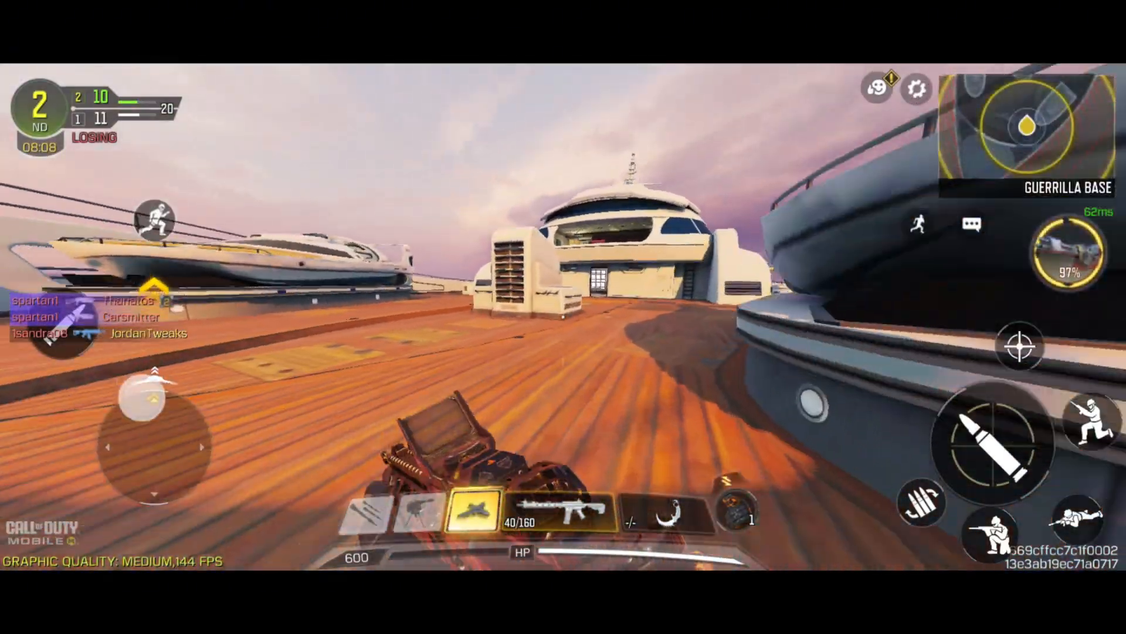
pyautogui.click(993, 443)
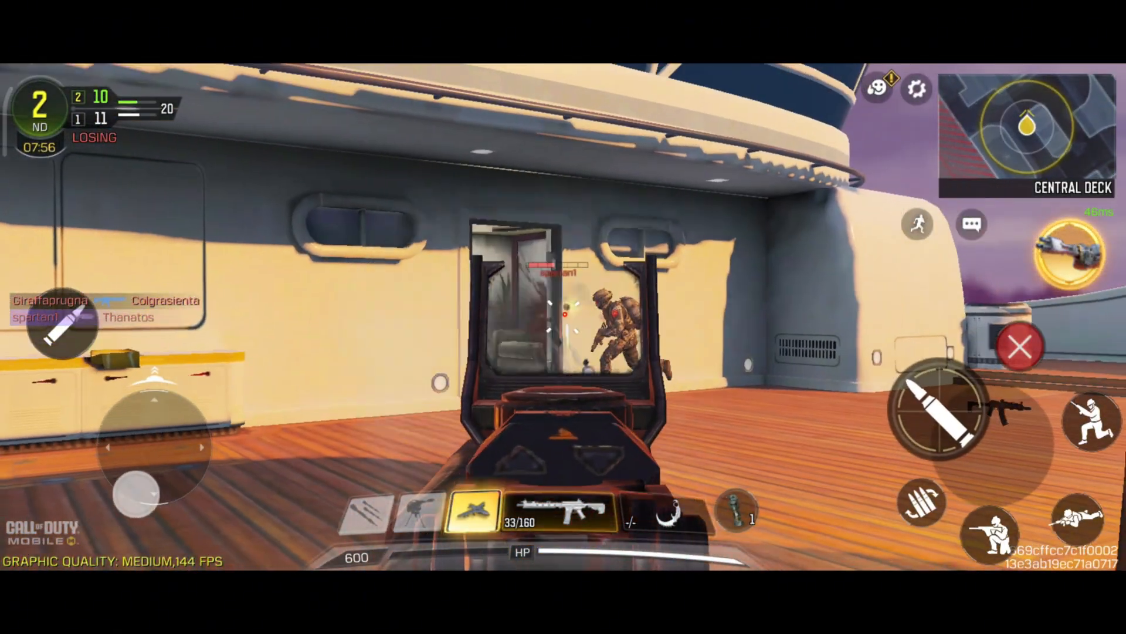
pyautogui.click(927, 423)
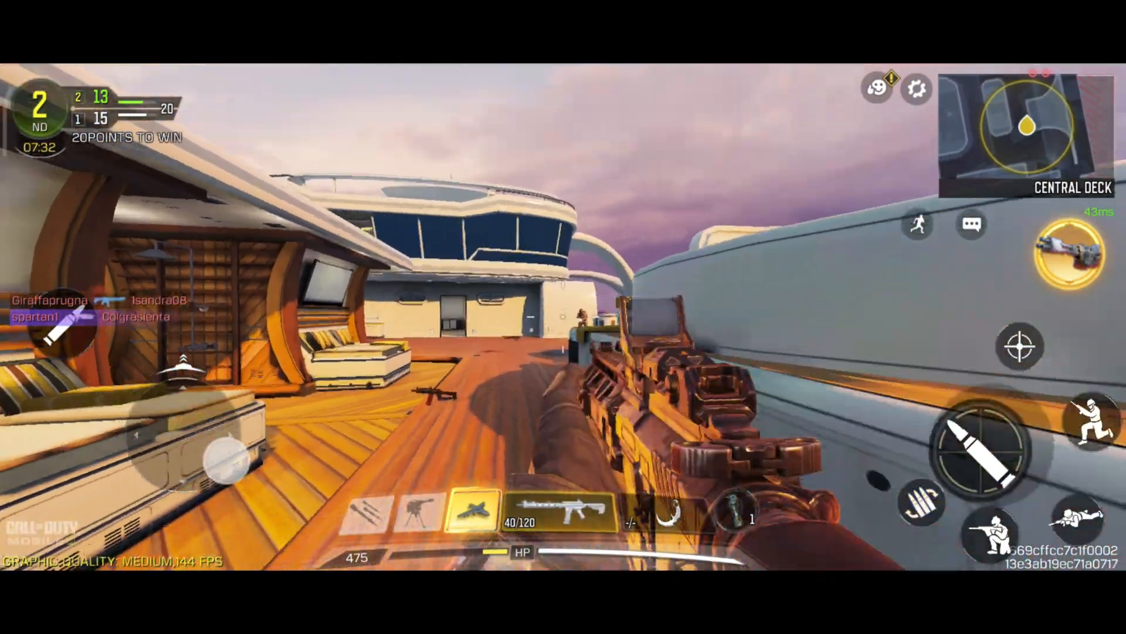
pyautogui.click(1020, 345)
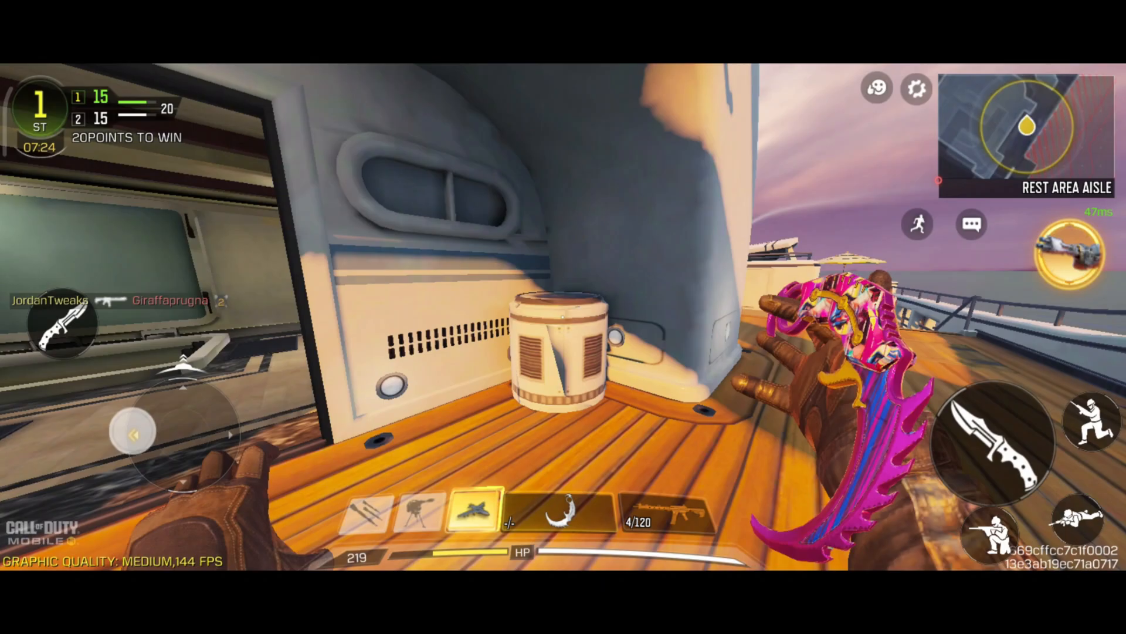
pyautogui.click(564, 511)
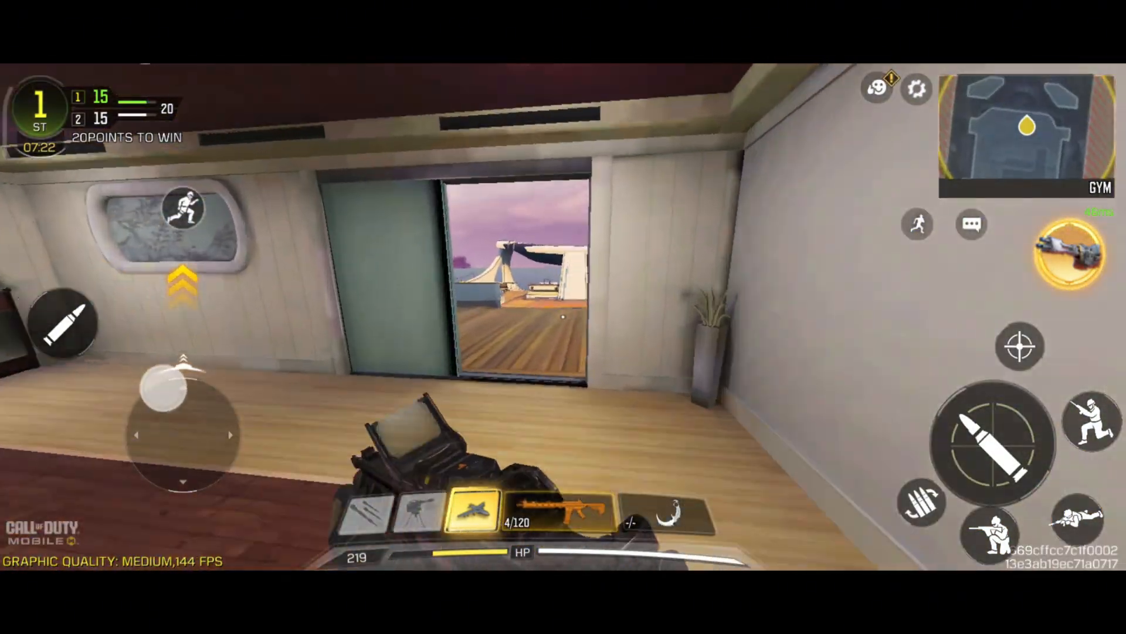